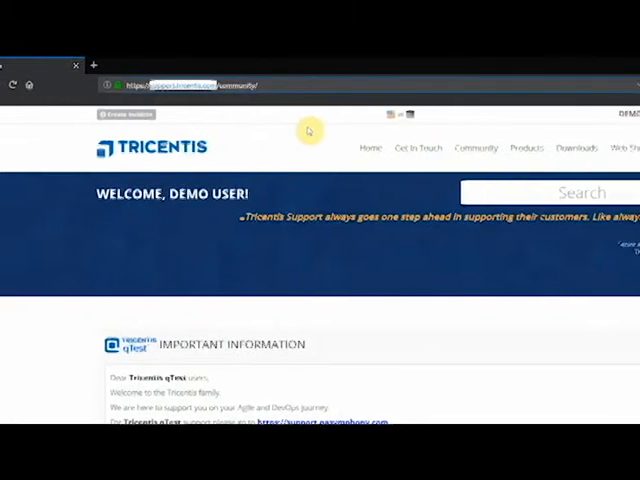
Expand the My Assets menu to list the account's asset and license pages.
click(480, 148)
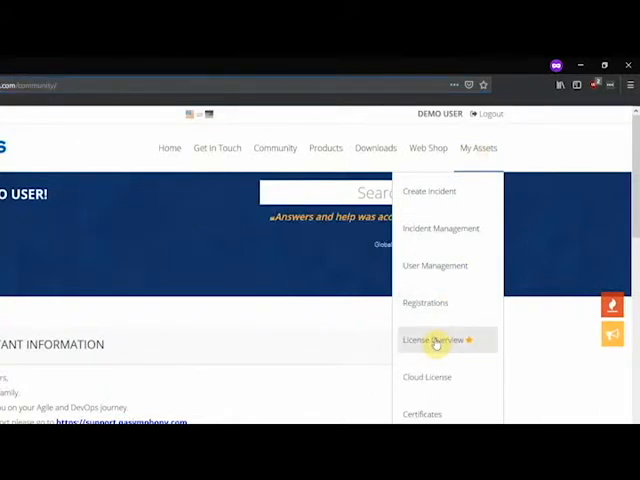
click(438, 340)
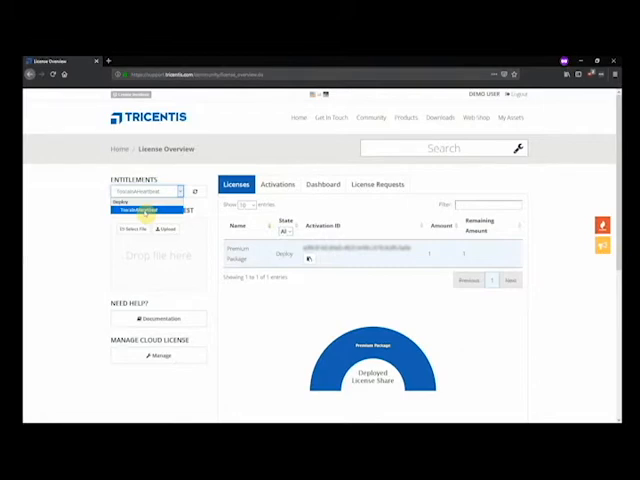
Choose an entitlement and select its license package name in the Licenses table.
click(156, 210)
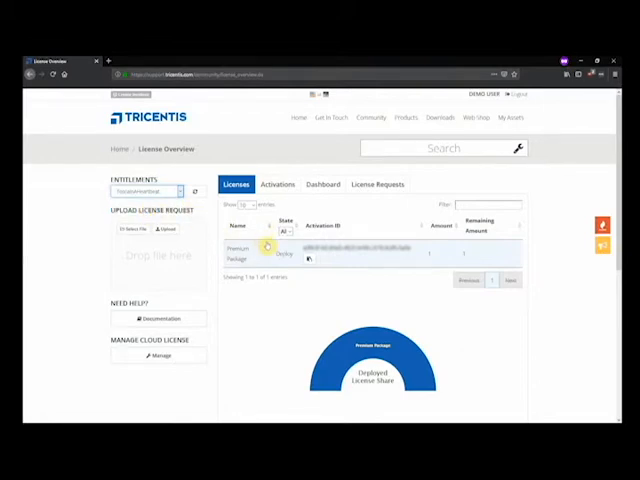
double_click(236, 256)
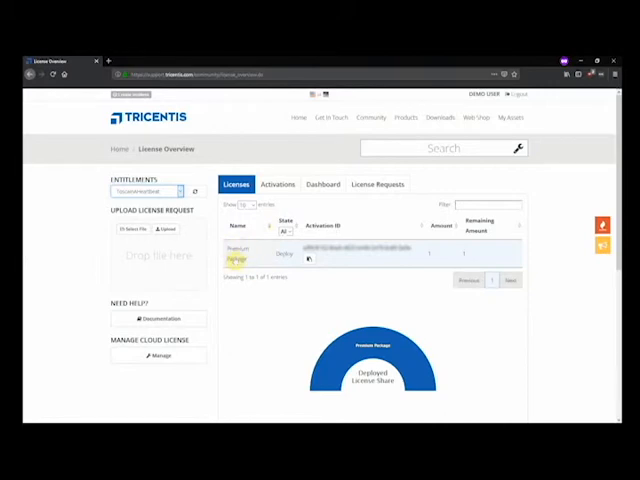